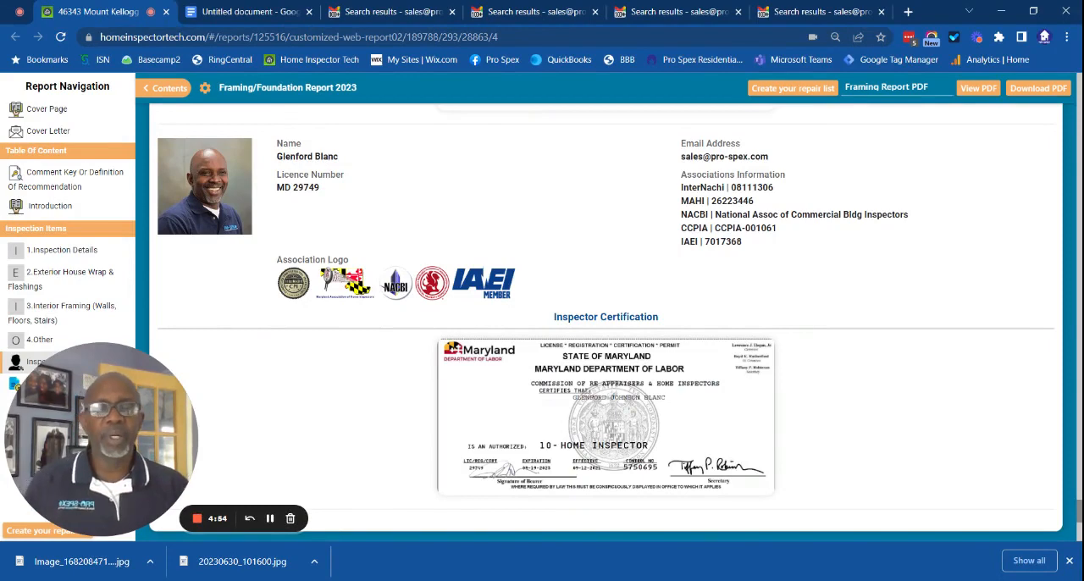
mouse_move(842, 349)
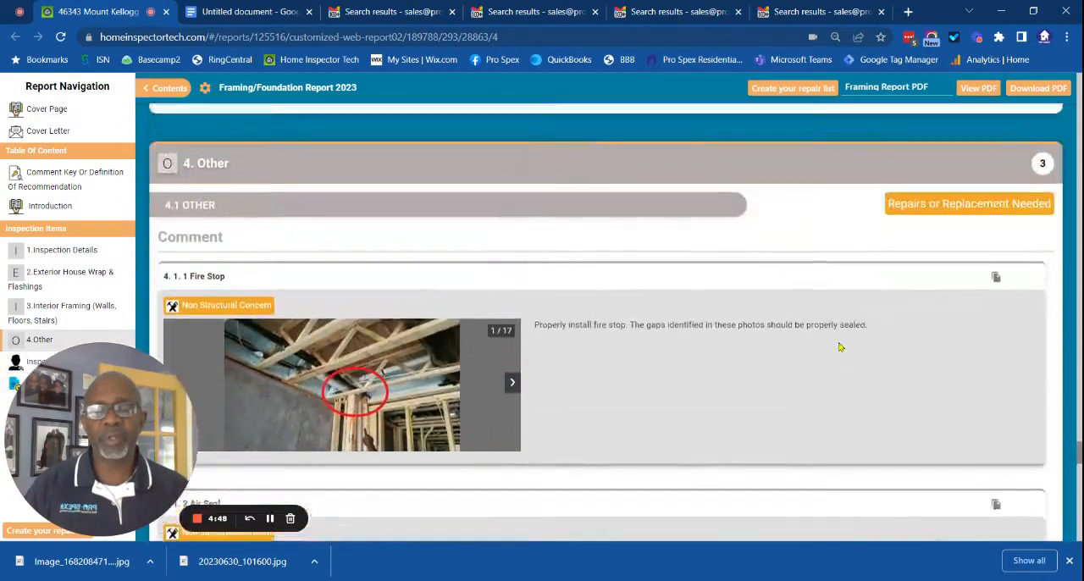
- Scroll the framing web report to item 3.2.2 Cut Web on Floor Truss
scroll(up, 3)
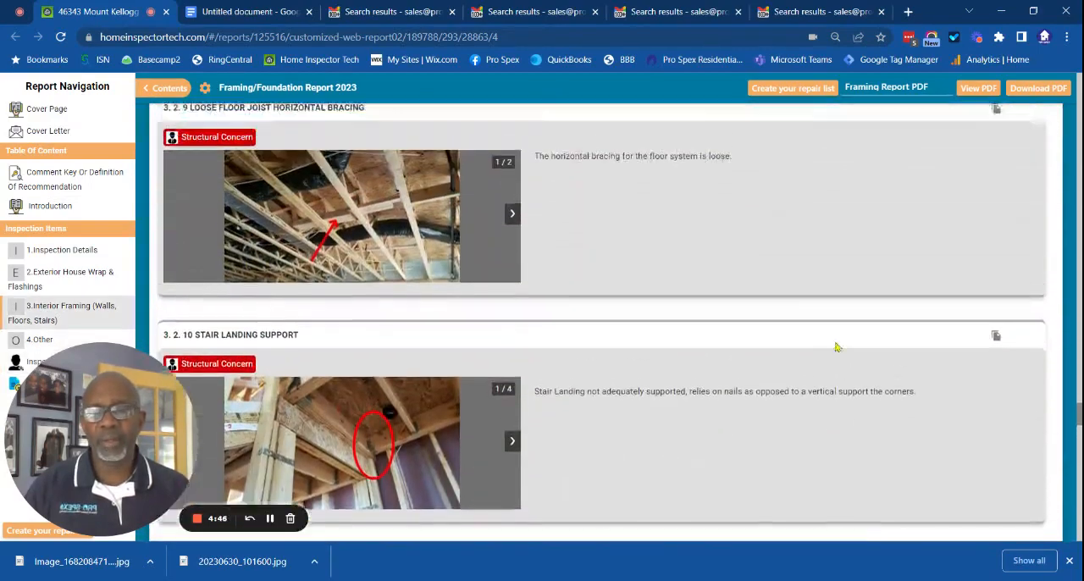
scroll(up, 3)
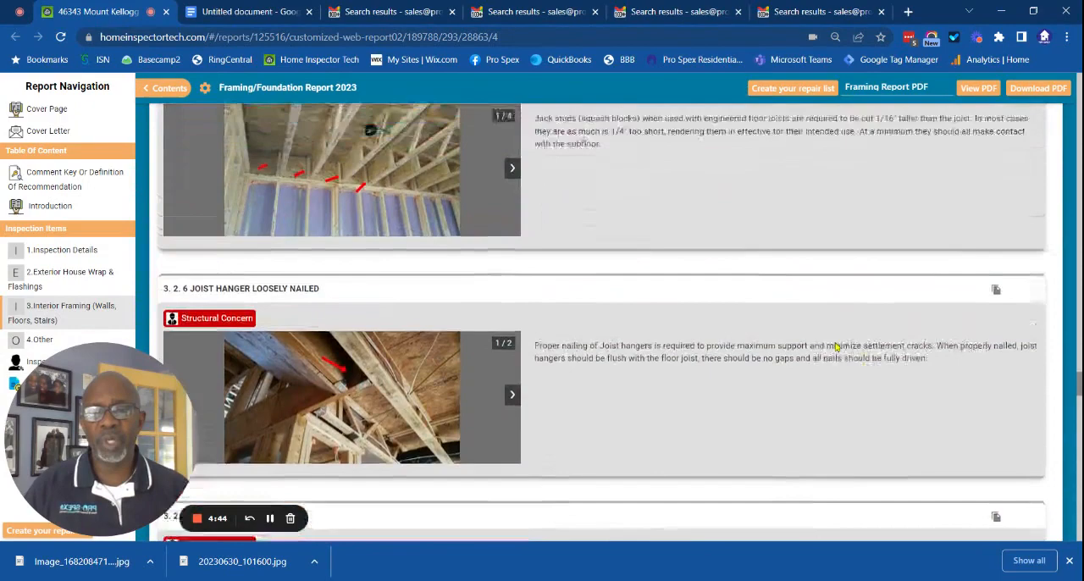
scroll(up, 3)
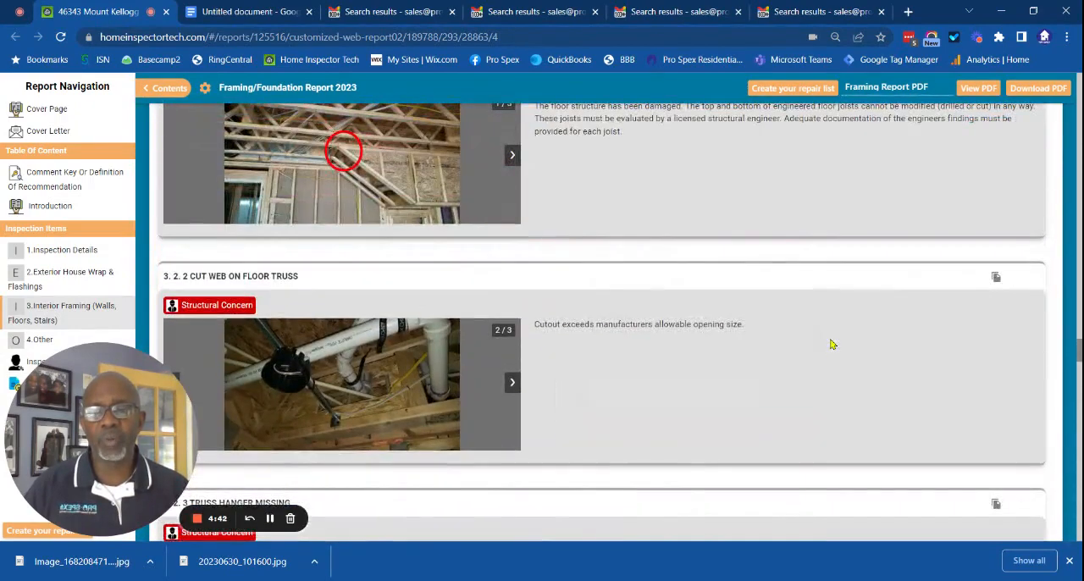
scroll(down, 3)
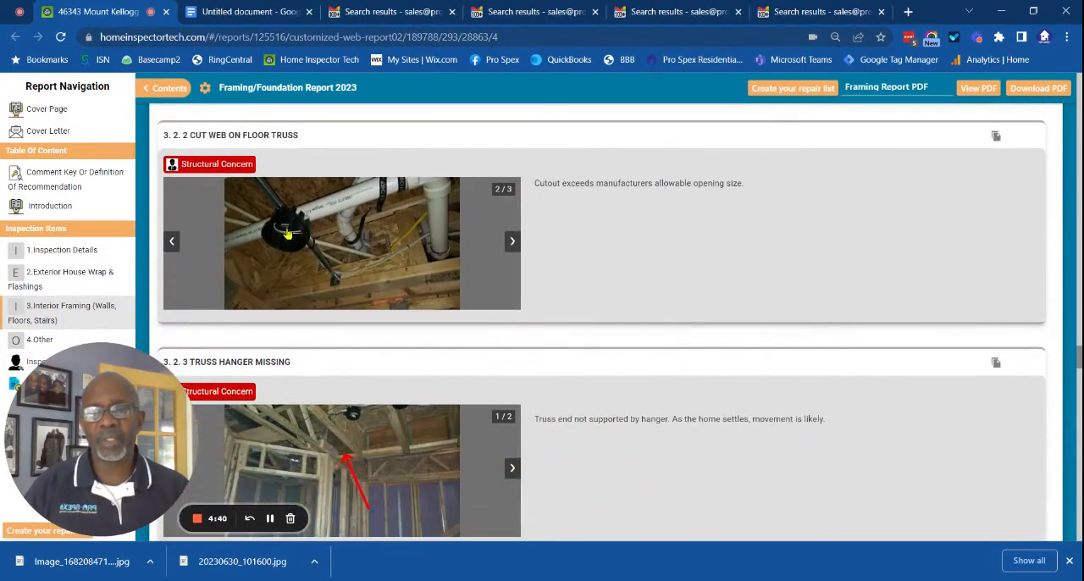
mouse_move(322, 267)
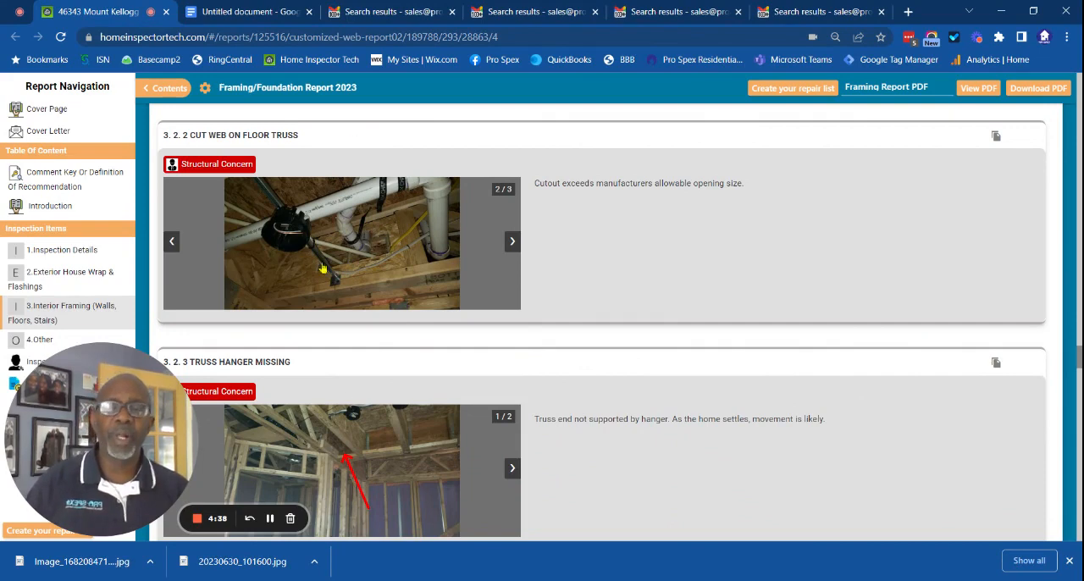
- Enlarge the 3.2.2 cut web photo and advance to the manufacturer's hole penetration chart
click(342, 244)
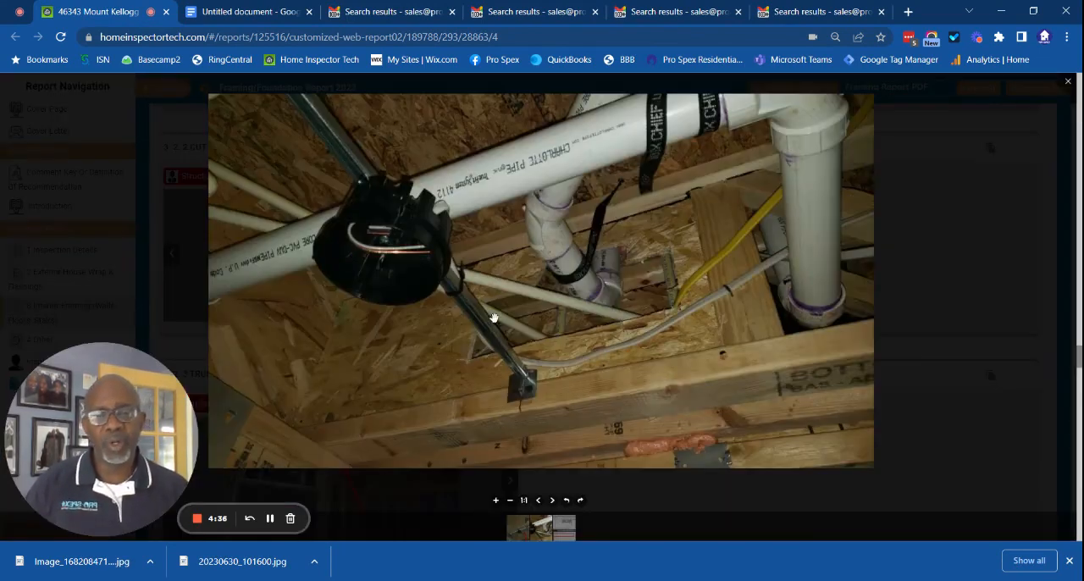
mouse_move(637, 258)
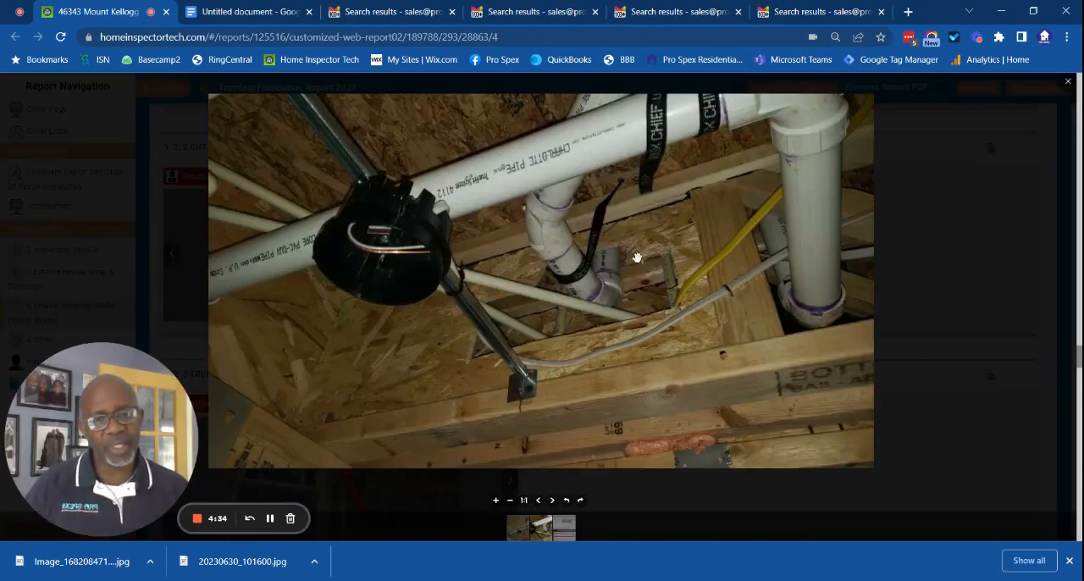
mouse_move(488, 336)
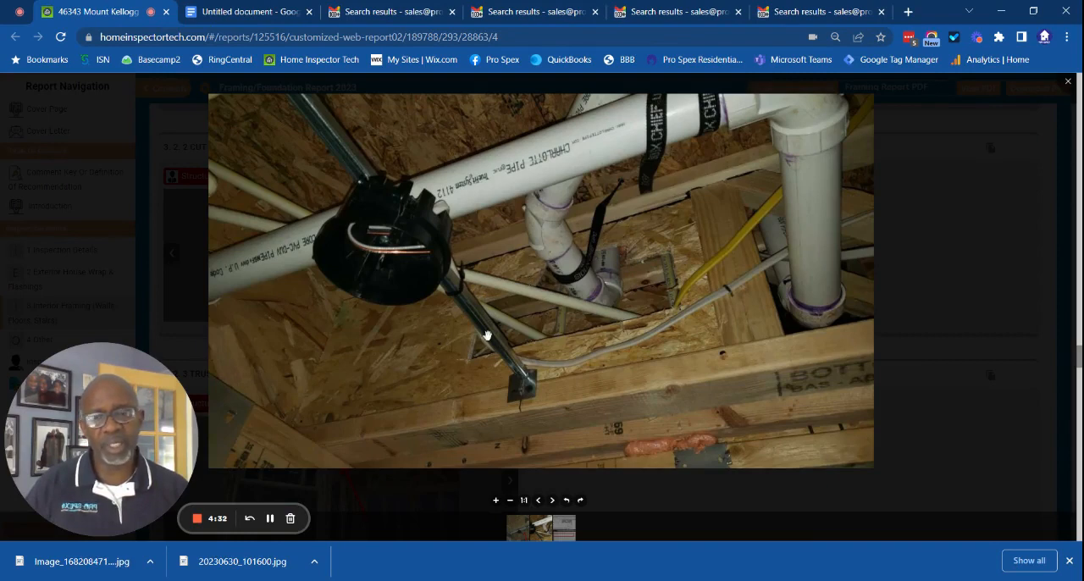
mouse_move(505, 288)
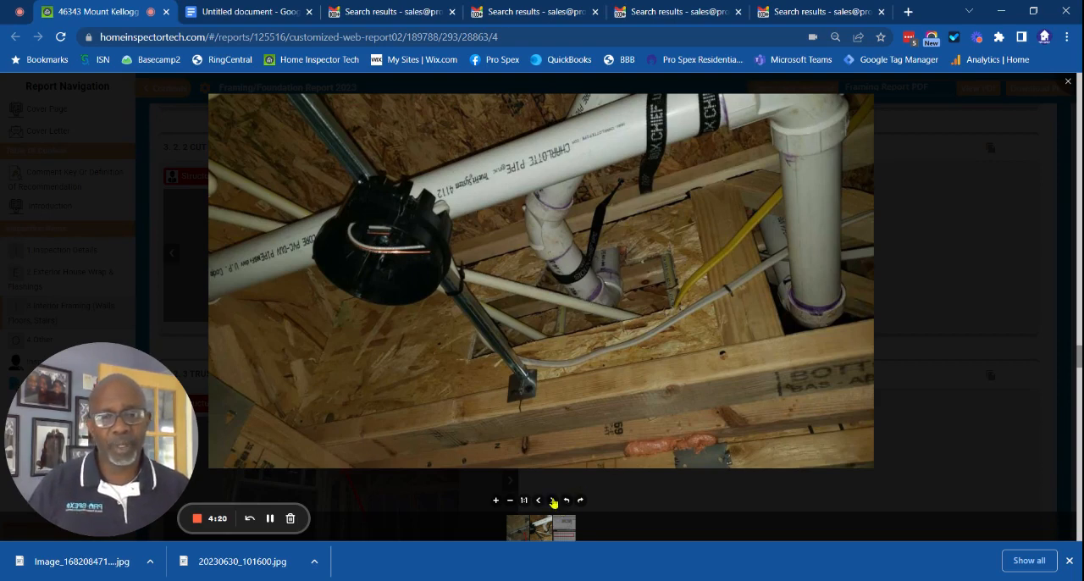
click(552, 500)
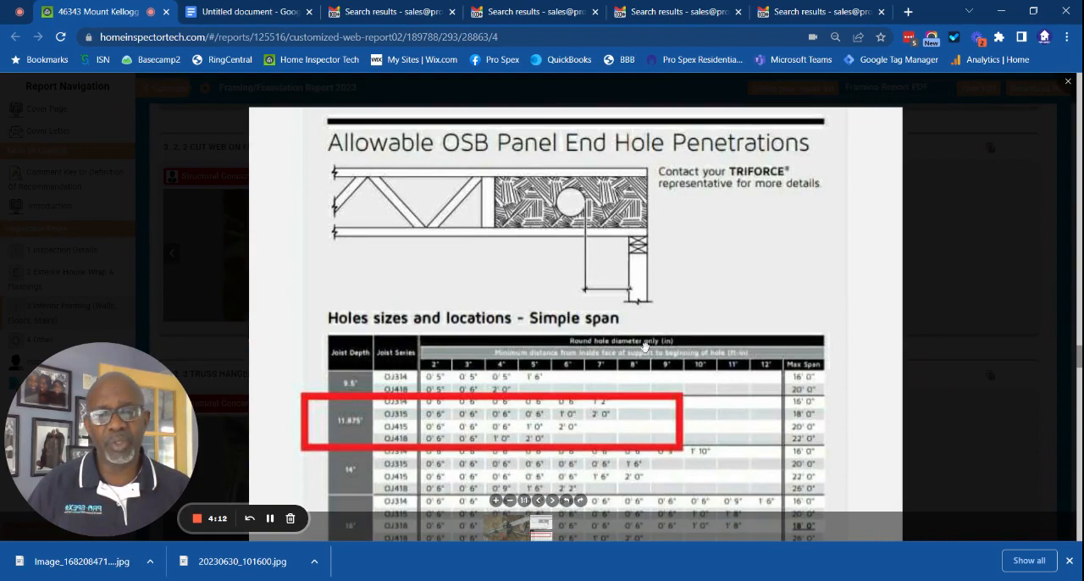
- Scan the allowable OSB hole chart, then move to the truss photo marked with a red arrow
scroll(down, 3)
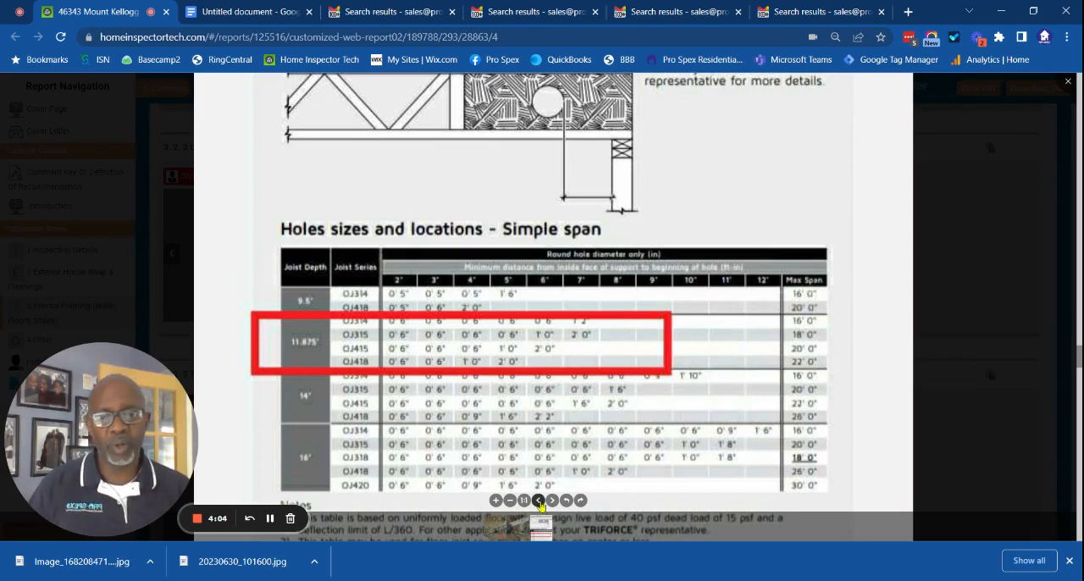
click(552, 500)
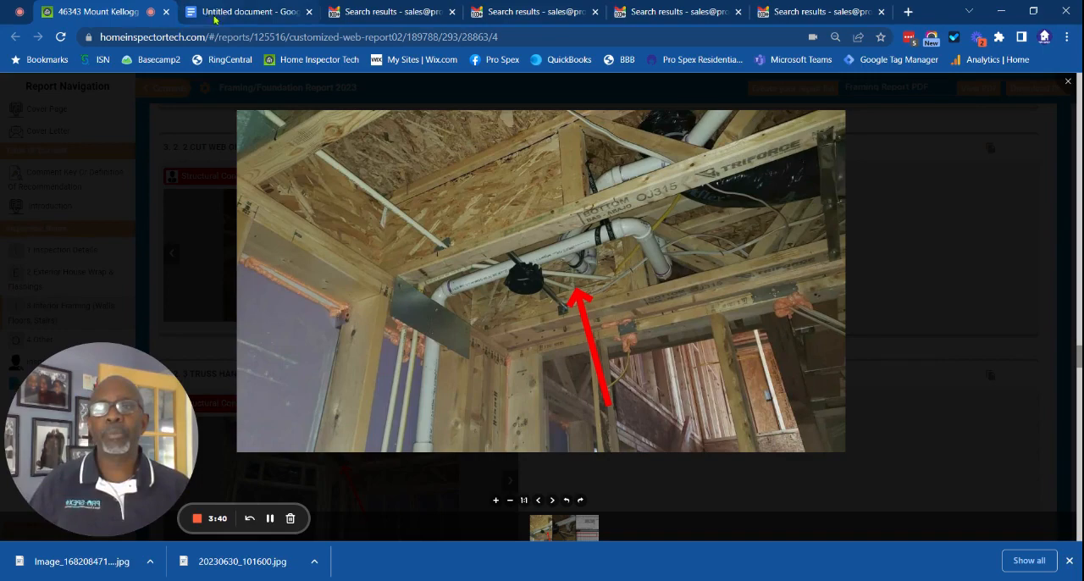
- Read the builder's response notes on items 3.2.1 and 3.2.2, then return to the Gmail results
click(245, 10)
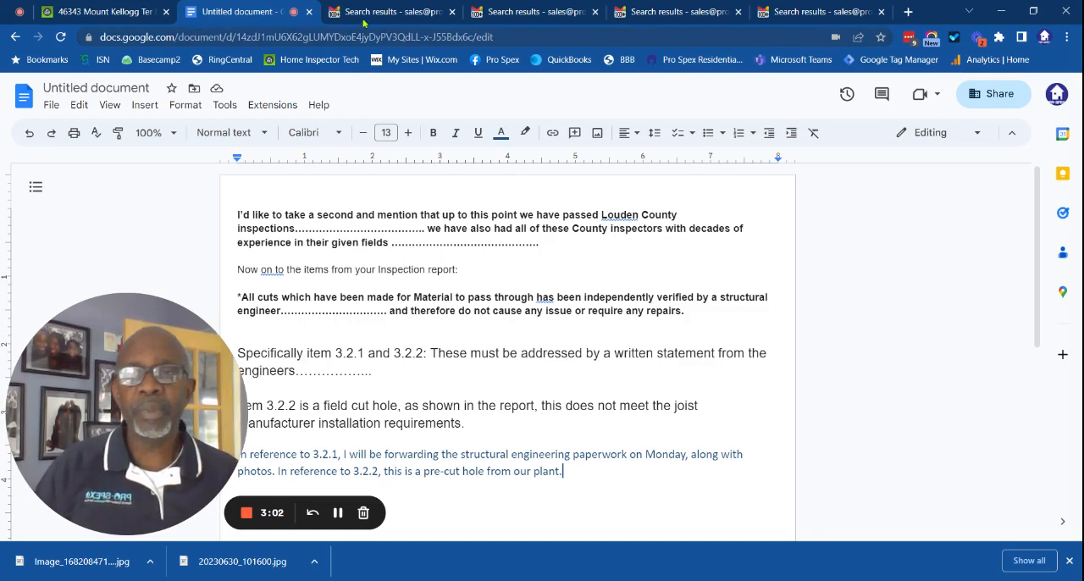
click(391, 10)
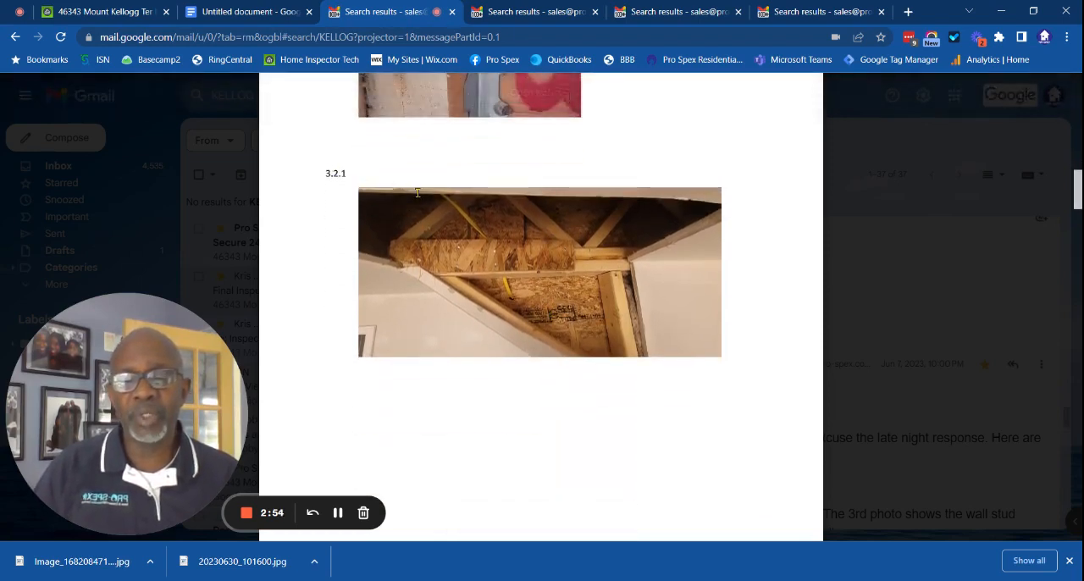
- Page through the attached response document, then preview NVR_TF-Repair_VA.pdf
scroll(down, 3)
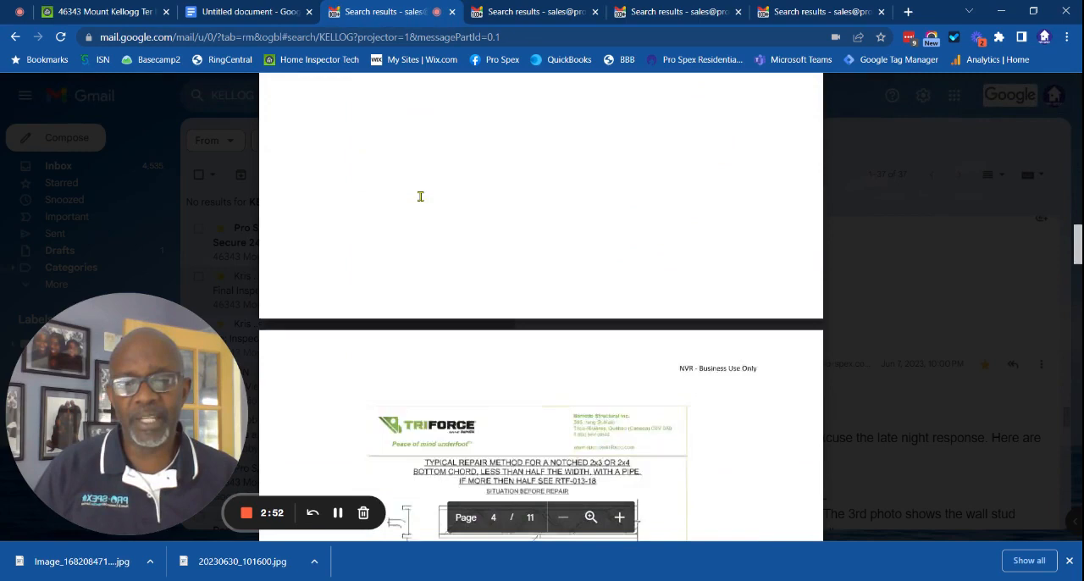
scroll(down, 3)
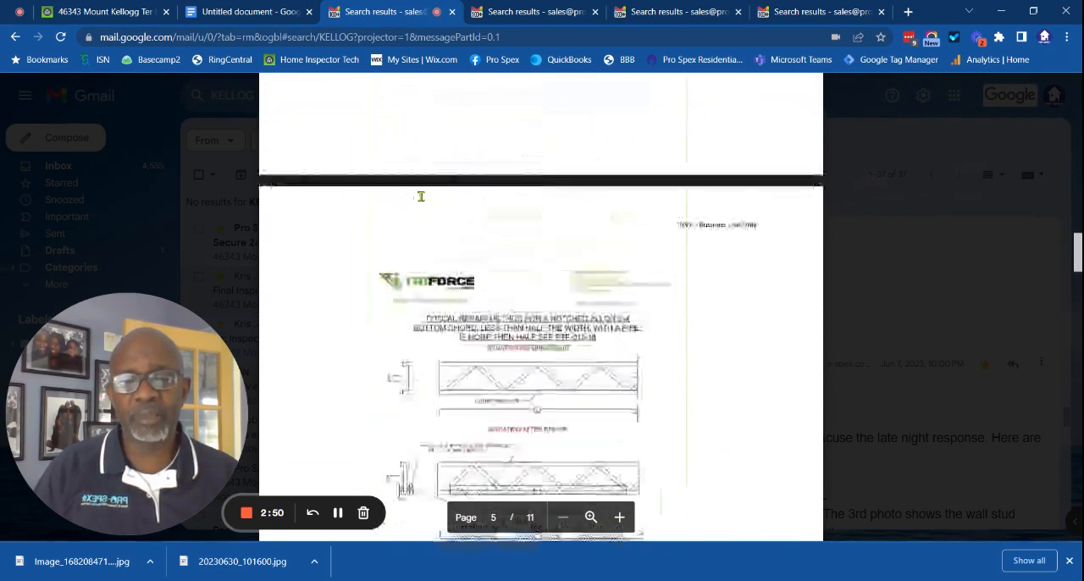
scroll(up, 3)
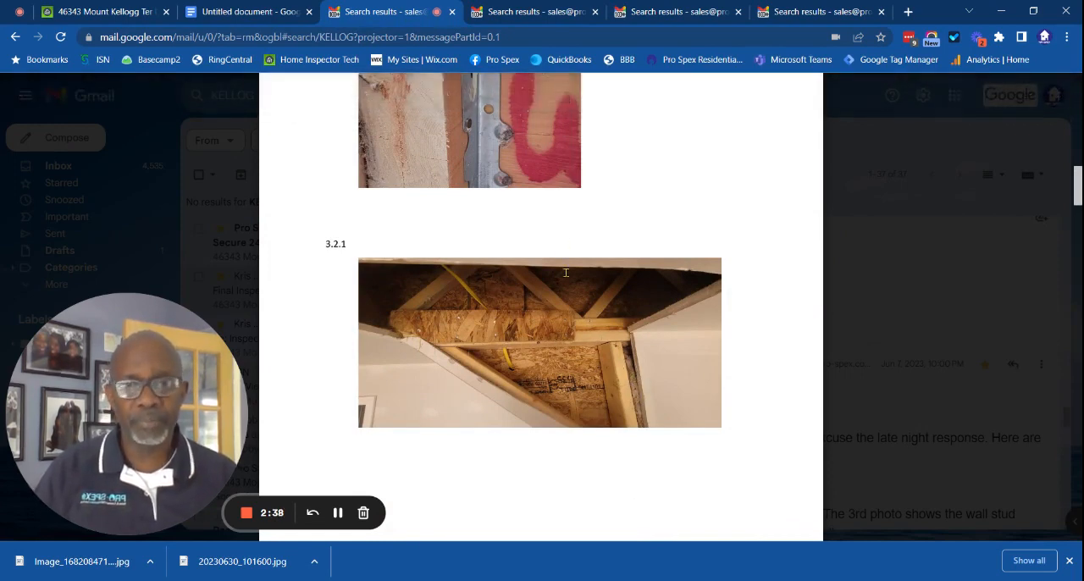
click(534, 12)
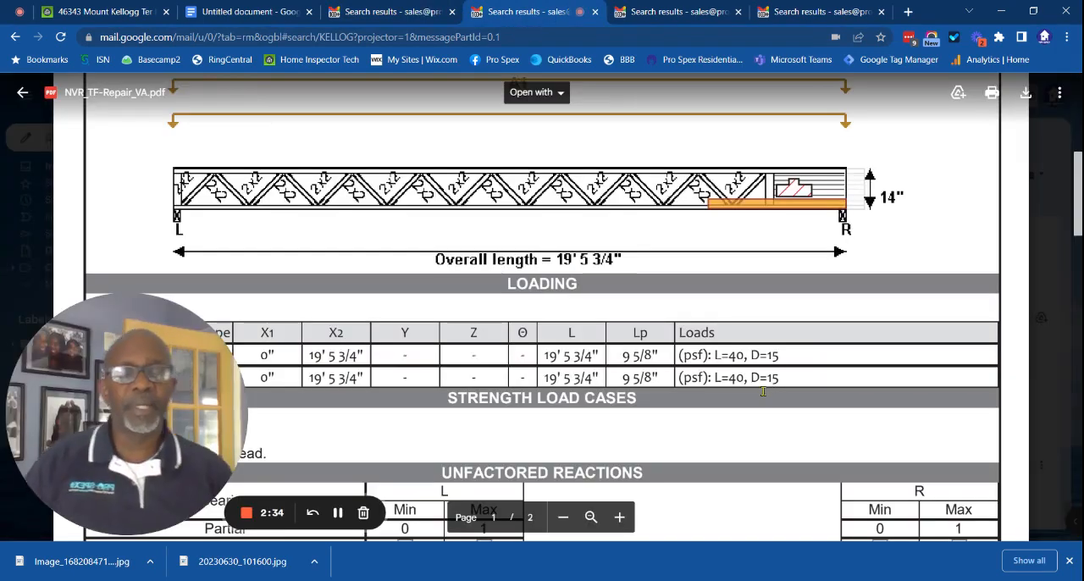
- Show the engineer's right-end trimmable panel hole-repair note, then return to the response document
scroll(up, 3)
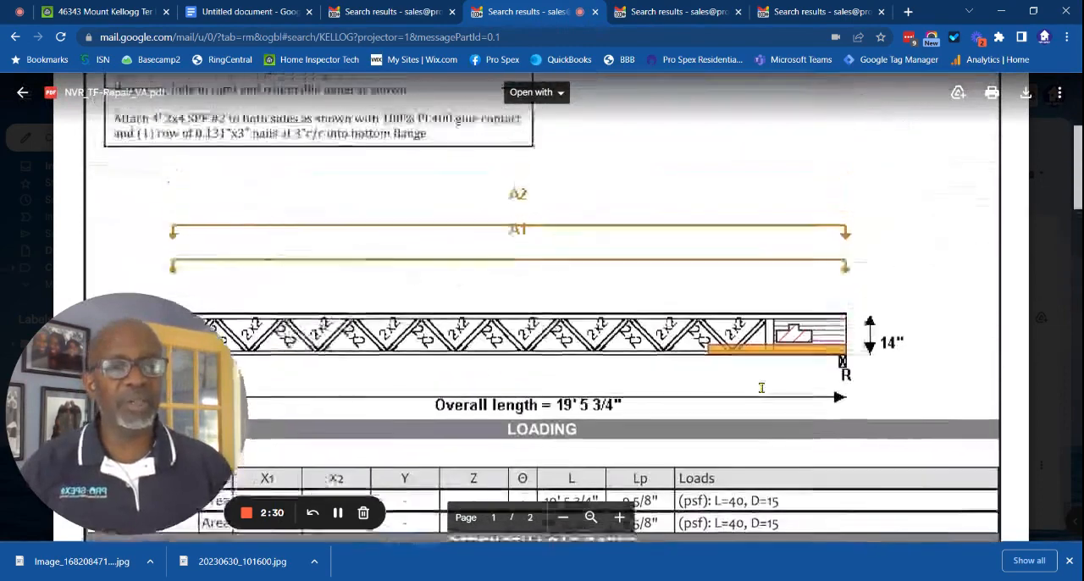
scroll(up, 3)
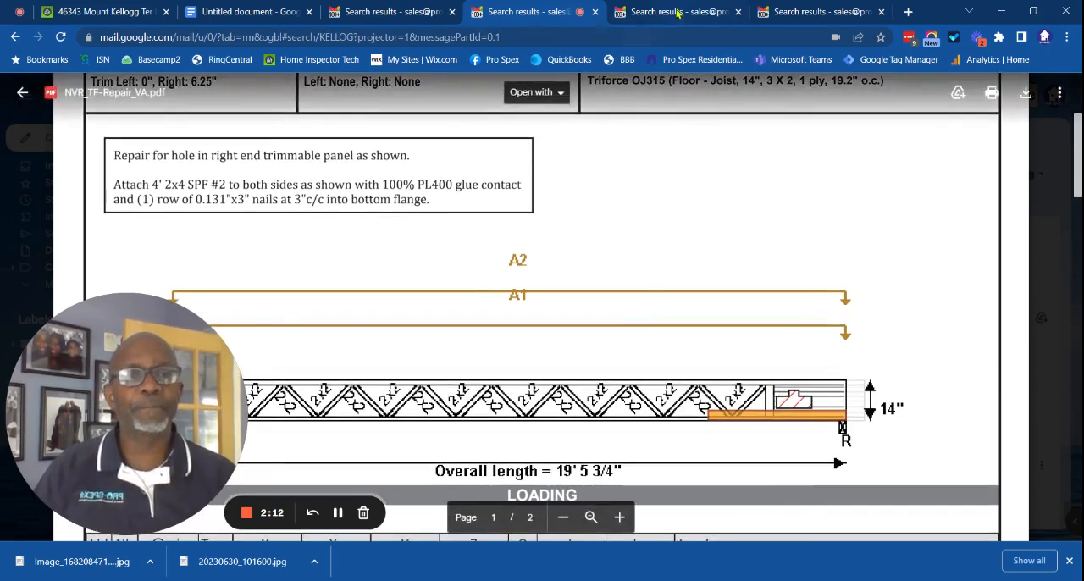
click(674, 11)
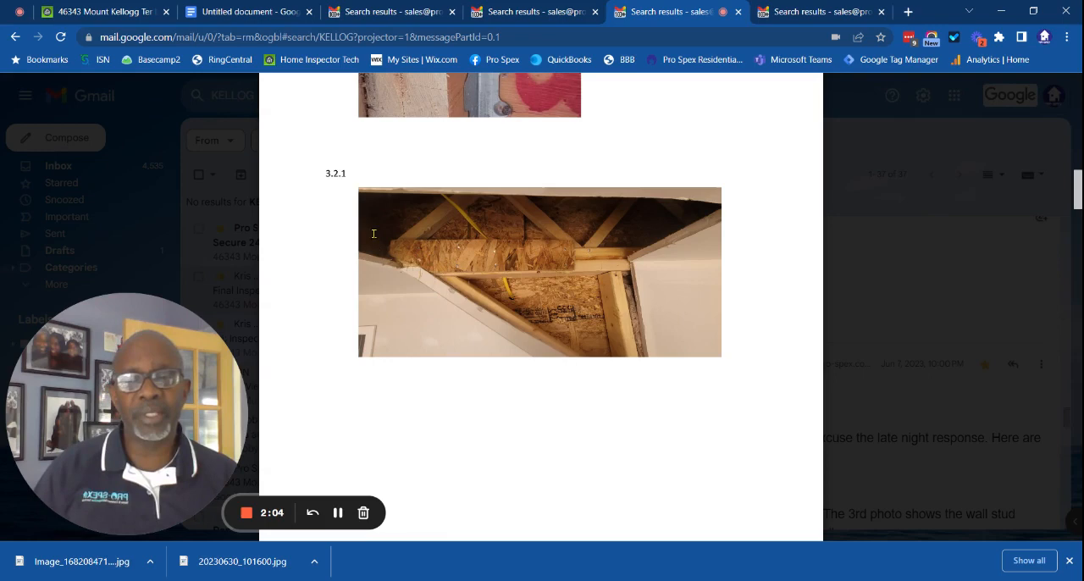
mouse_move(478, 269)
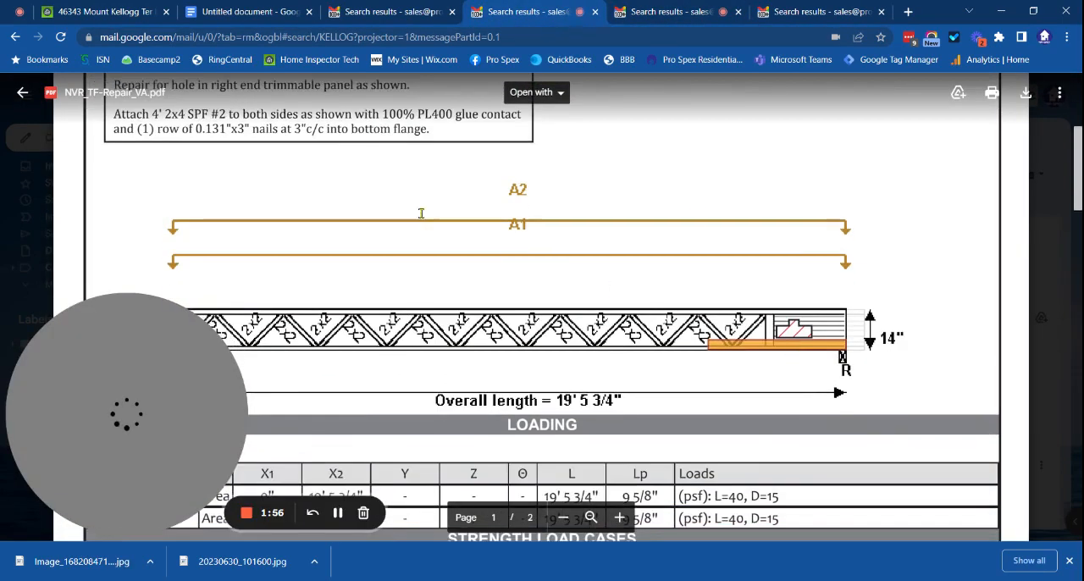
- Switch to the second response document's email showing item 3.2.2 noted as missing
scroll(up, 3)
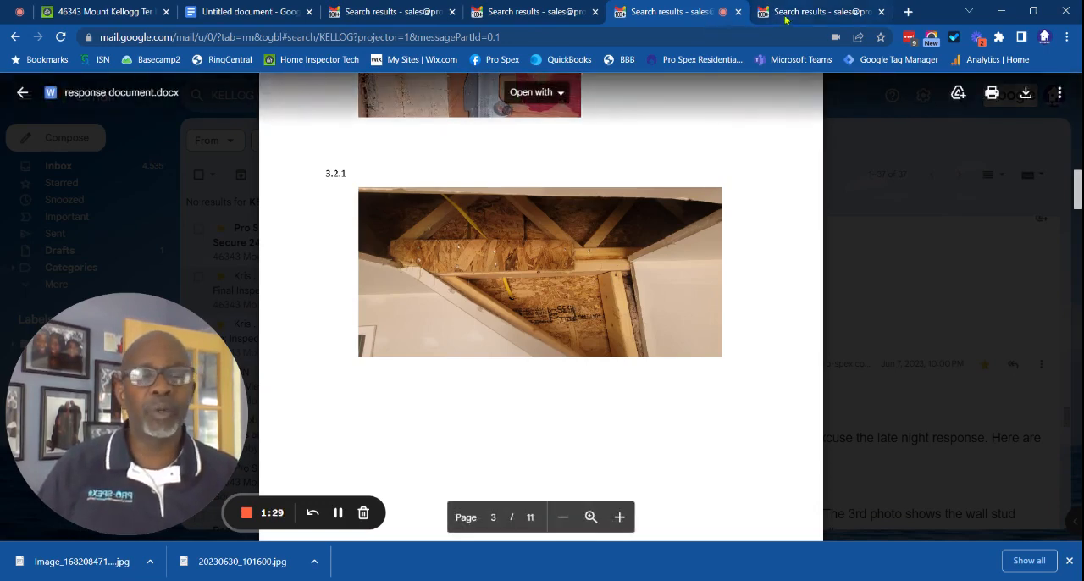
click(816, 12)
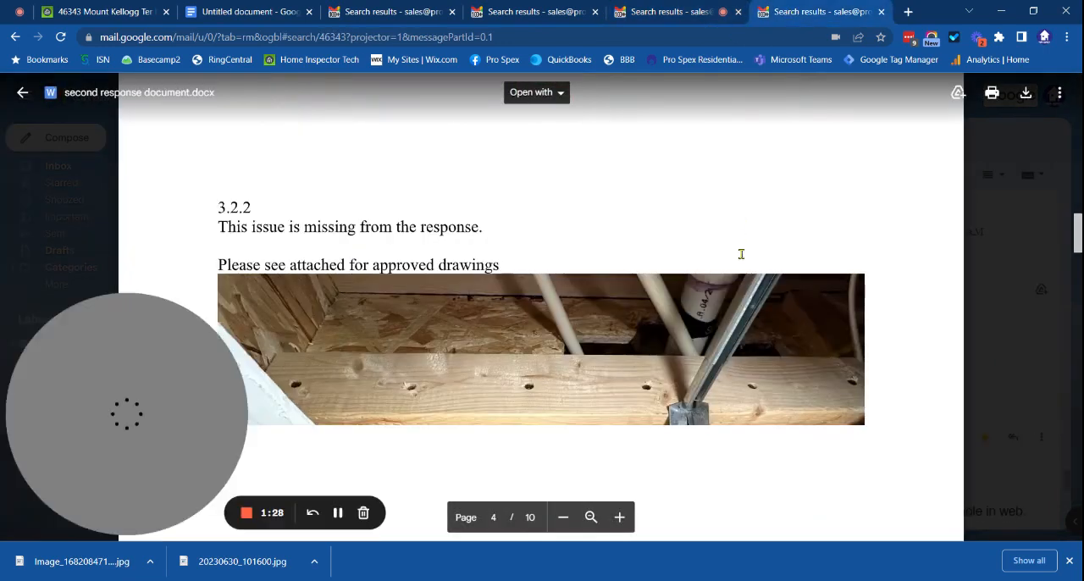